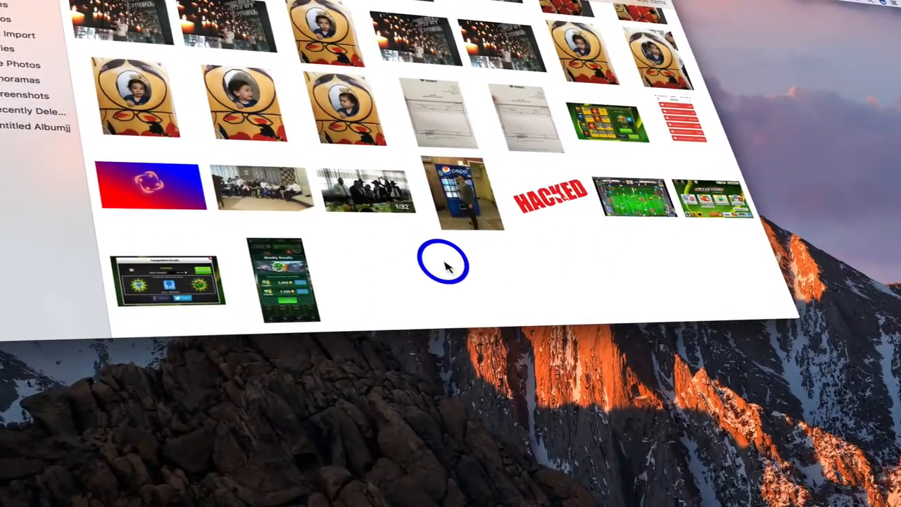
{"action": "mouse_move", "coordinate": [609, 137]}
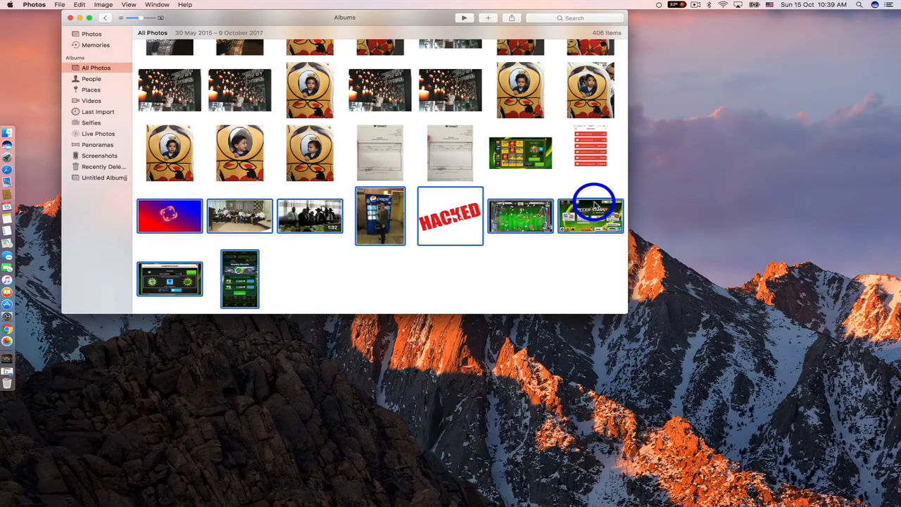
- Check the Edit menu, then the Image menu, then Edit again for a Delete command
{"action": "left_click", "coordinate": [80, 5]}
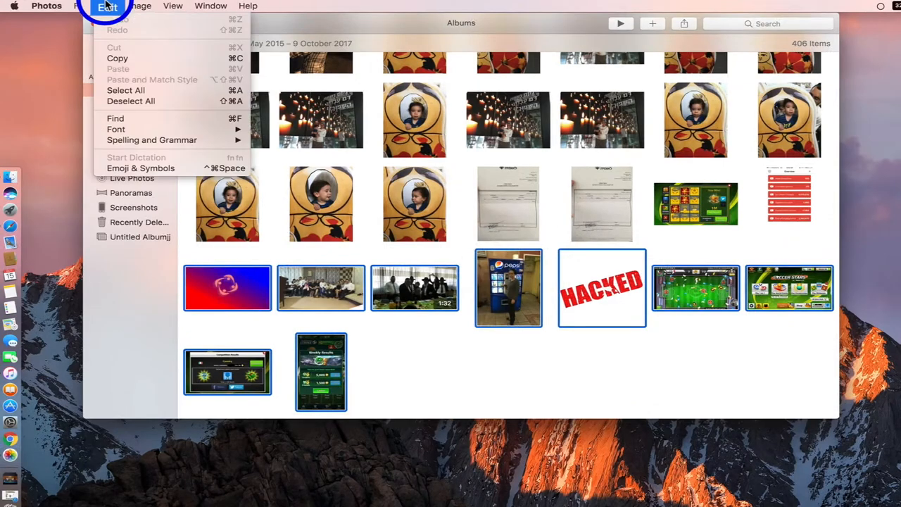
{"action": "left_click", "coordinate": [141, 6]}
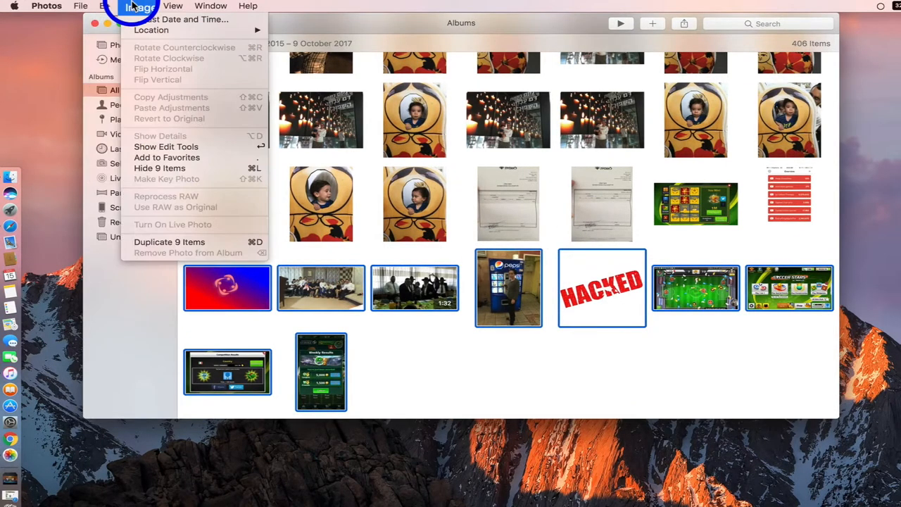
{"action": "left_click", "coordinate": [107, 6]}
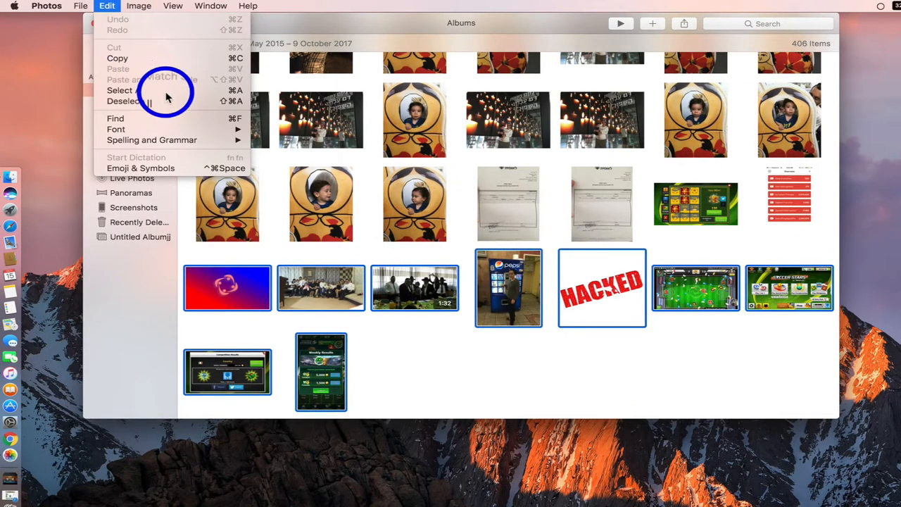